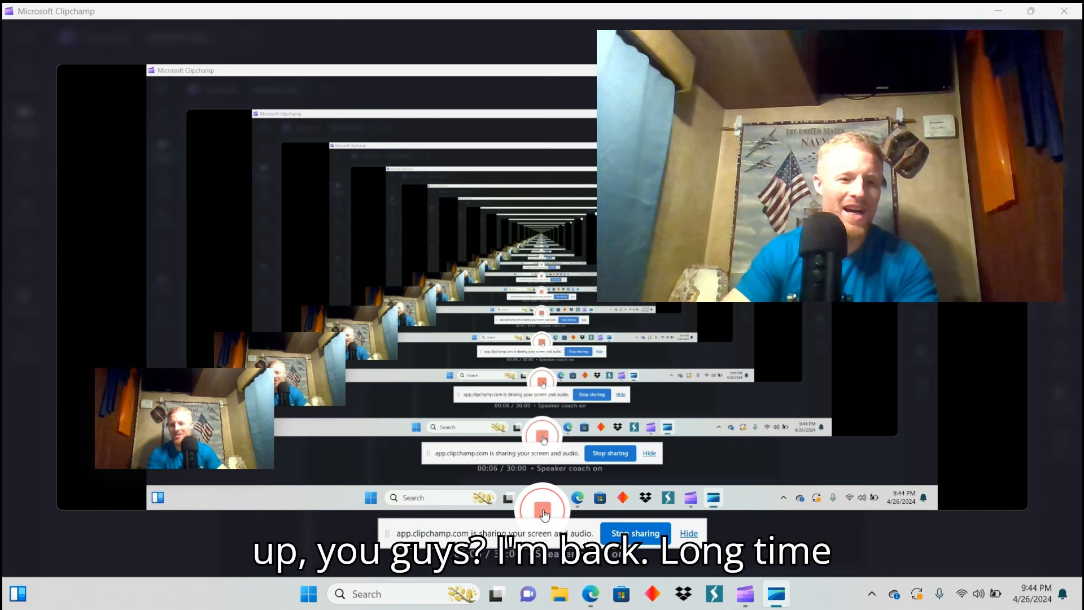
mouse_move(745, 594)
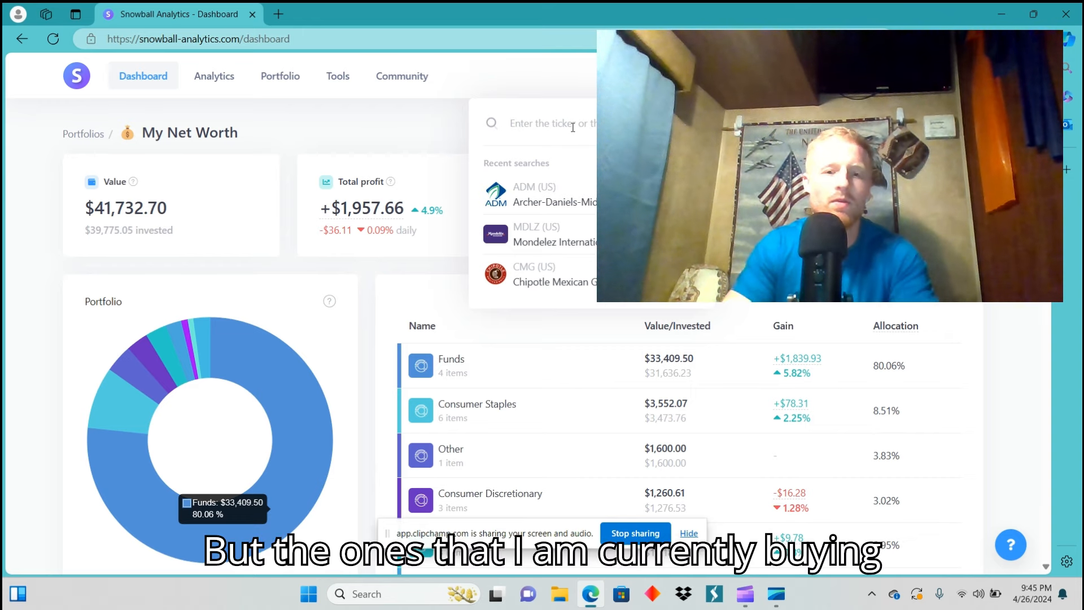
- Open the HSY stock page via 'hs' search, accept cookies, and view all-time price history
text(hs)
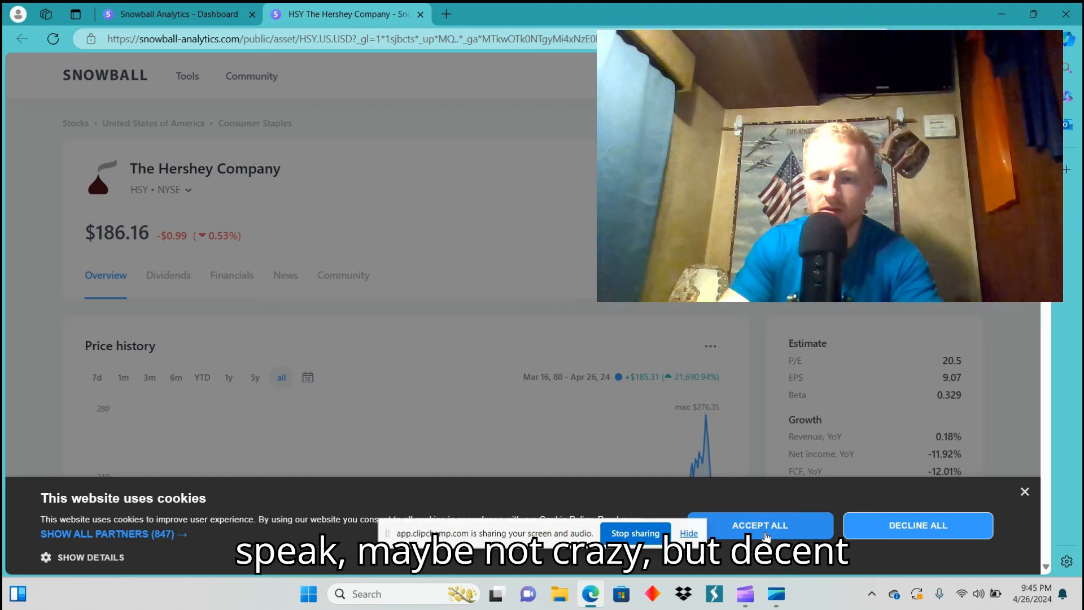
click(758, 525)
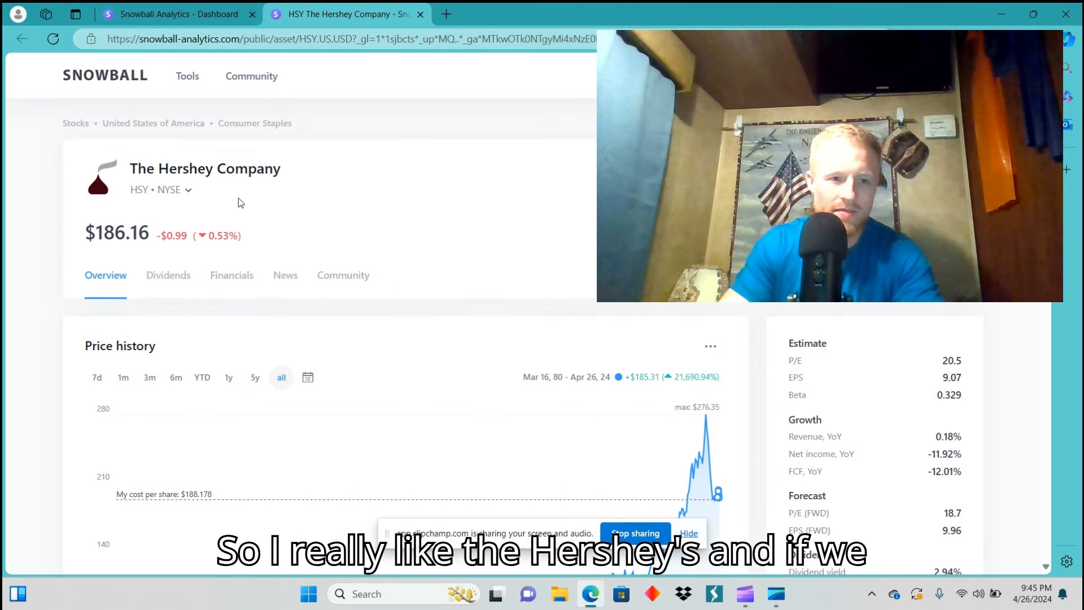
scroll(down, 3)
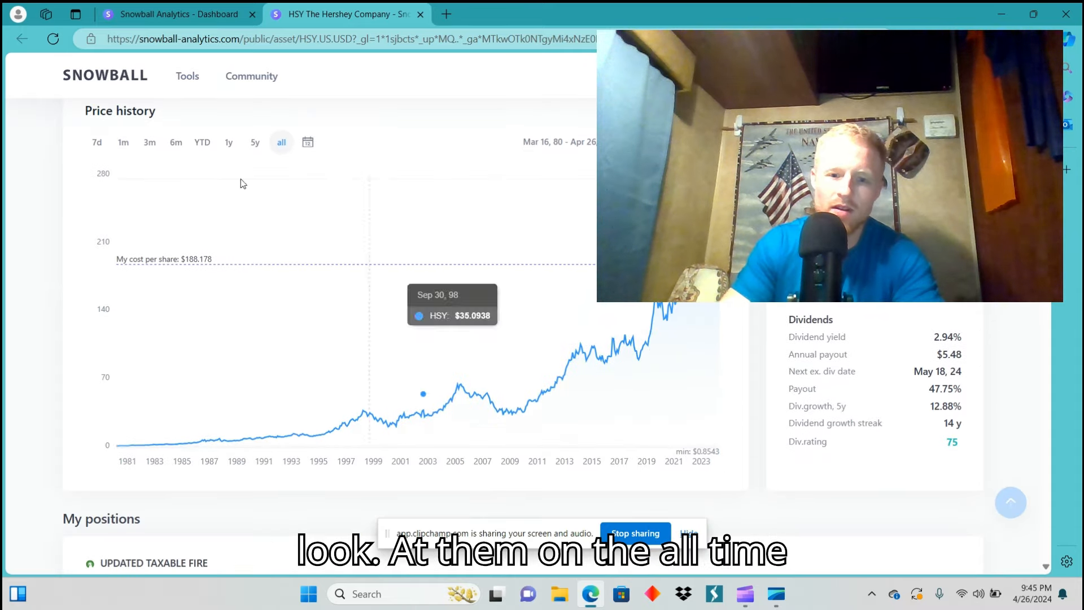
mouse_move(657, 413)
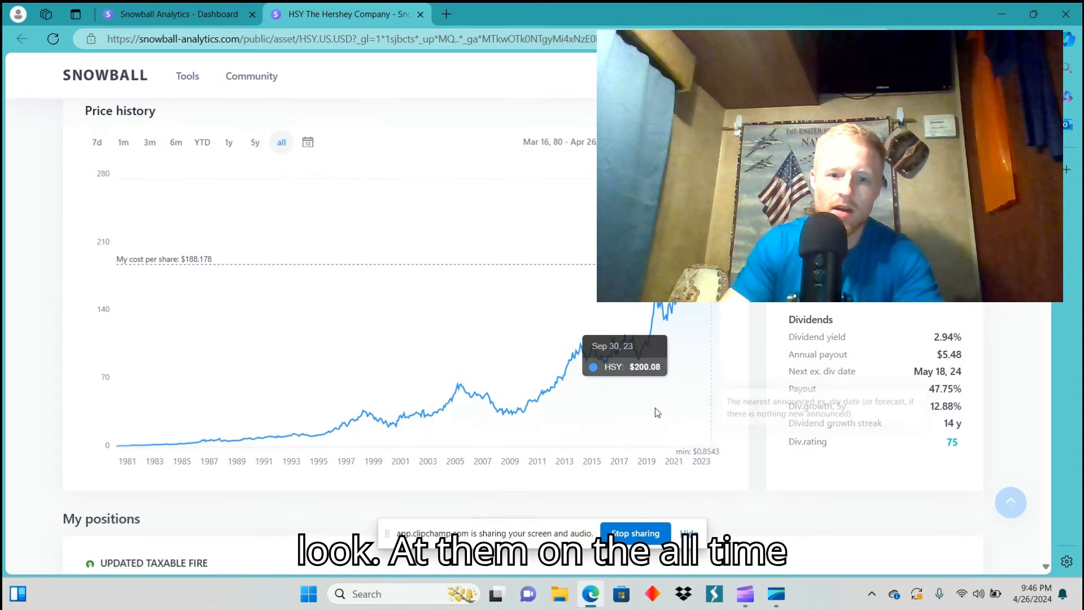
mouse_move(641, 345)
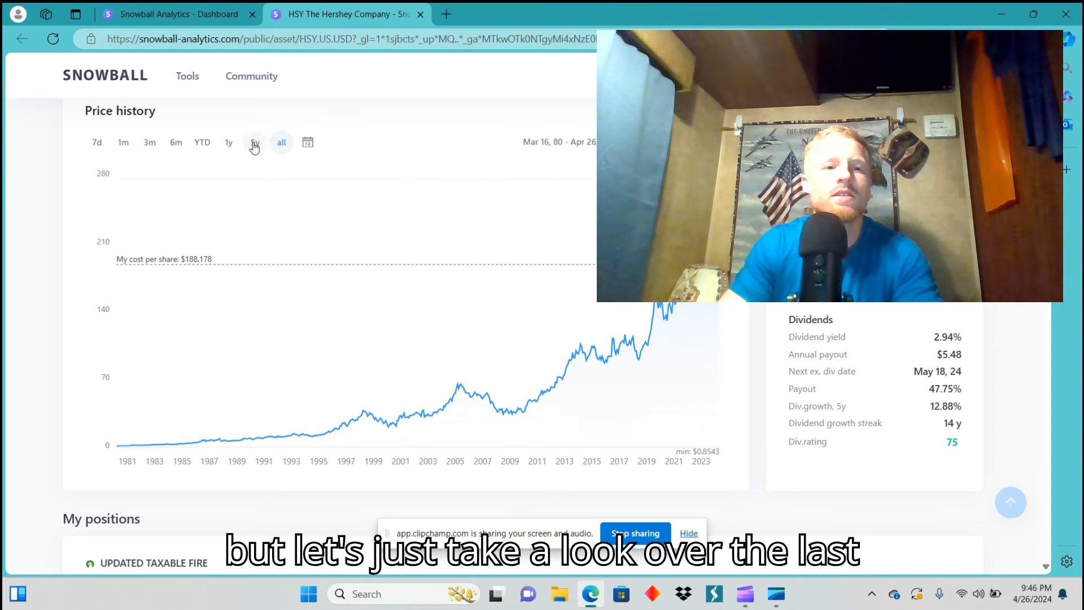
- Set Hershey's price chart to 1y, showing the drop from about $273 to $186
click(228, 142)
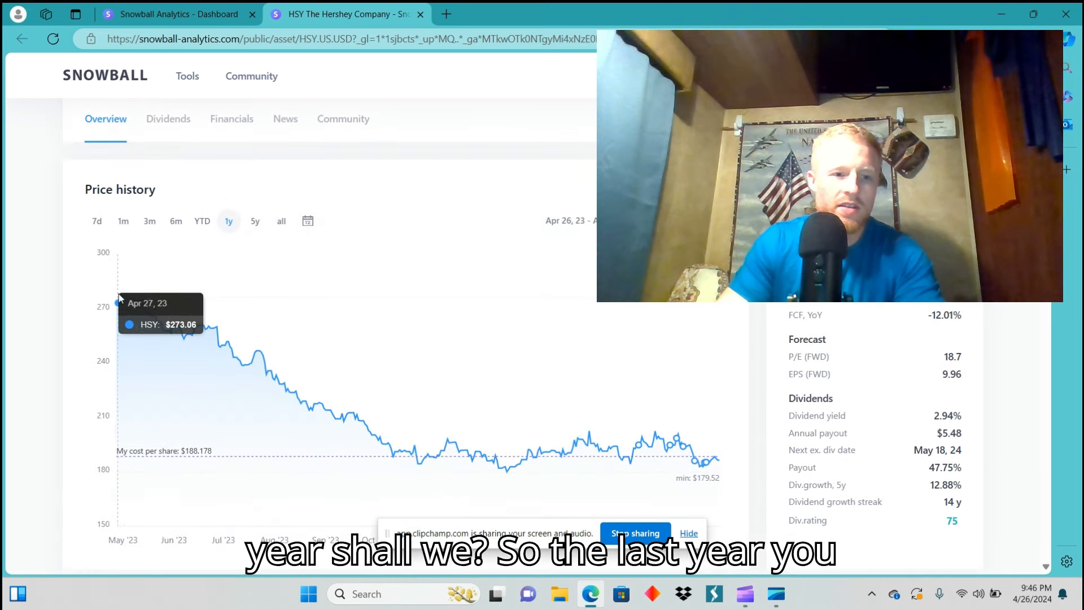
scroll(down, 3)
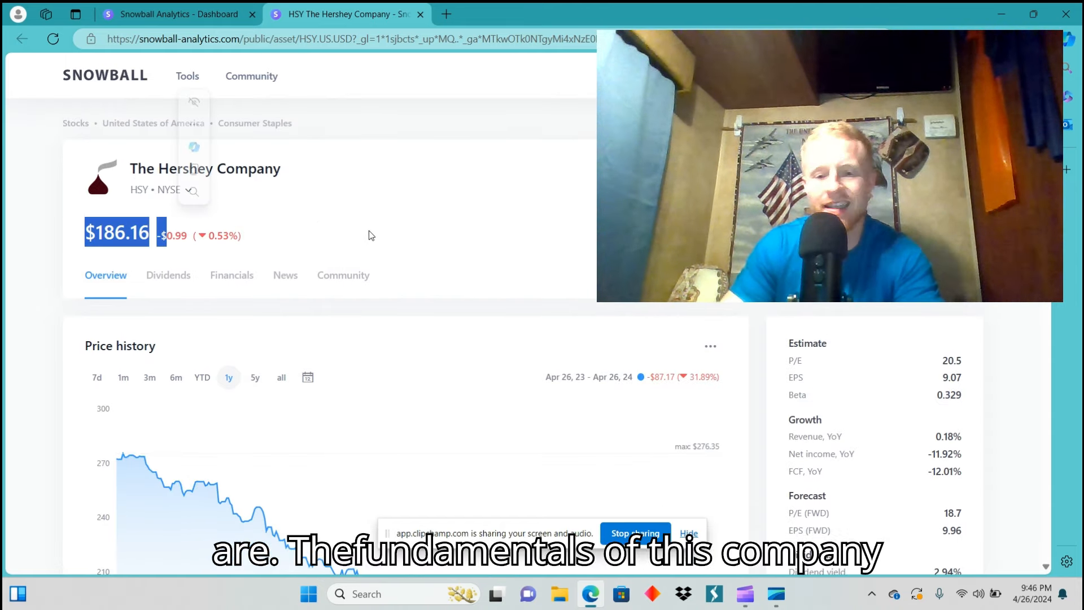
scroll(down, 3)
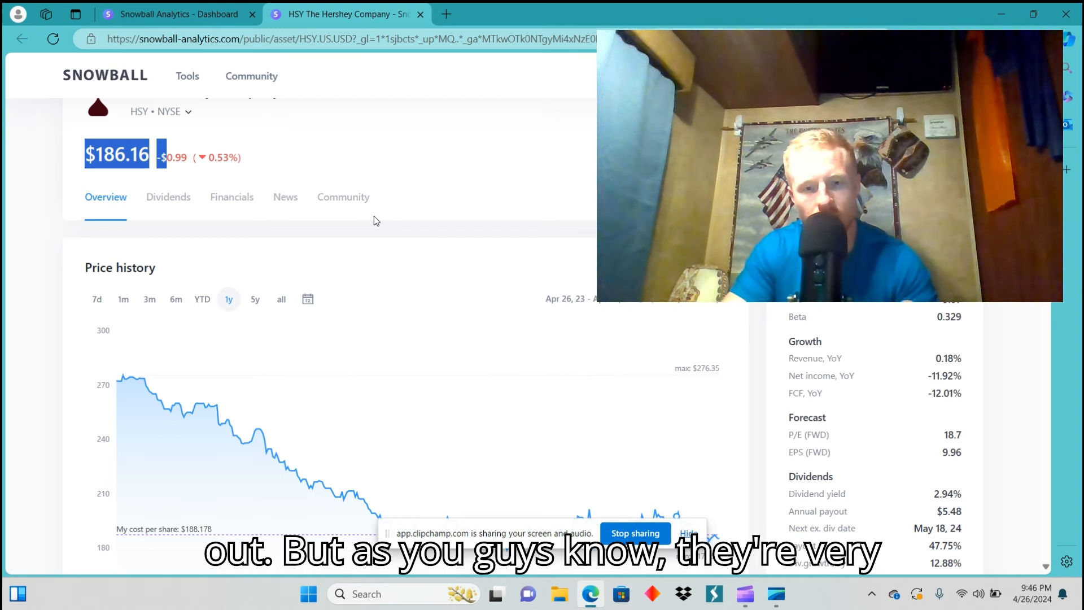
scroll(down, 3)
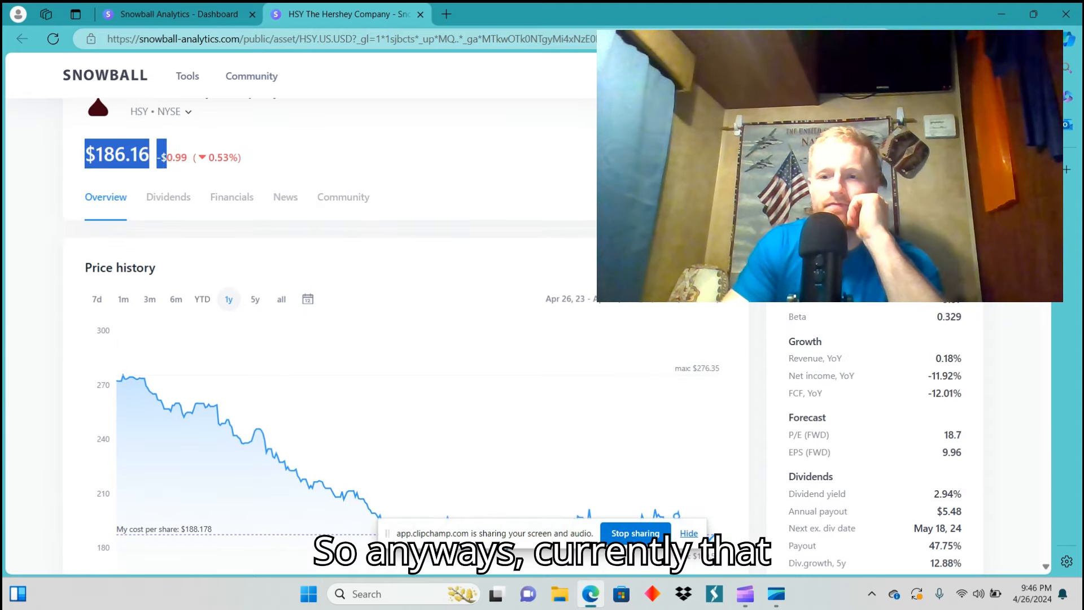
scroll(down, 3)
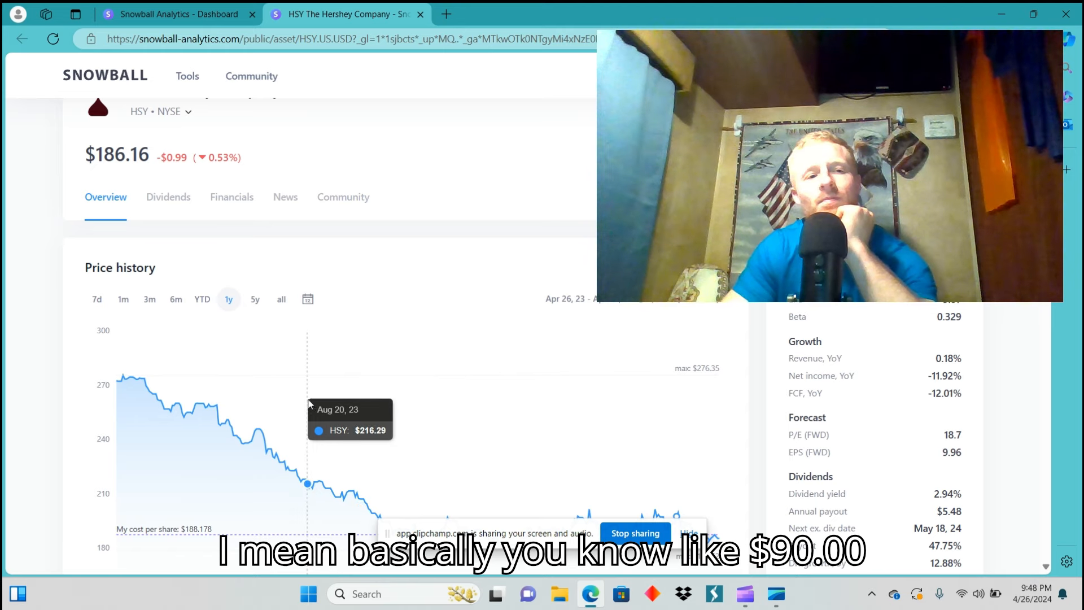
mouse_move(260, 427)
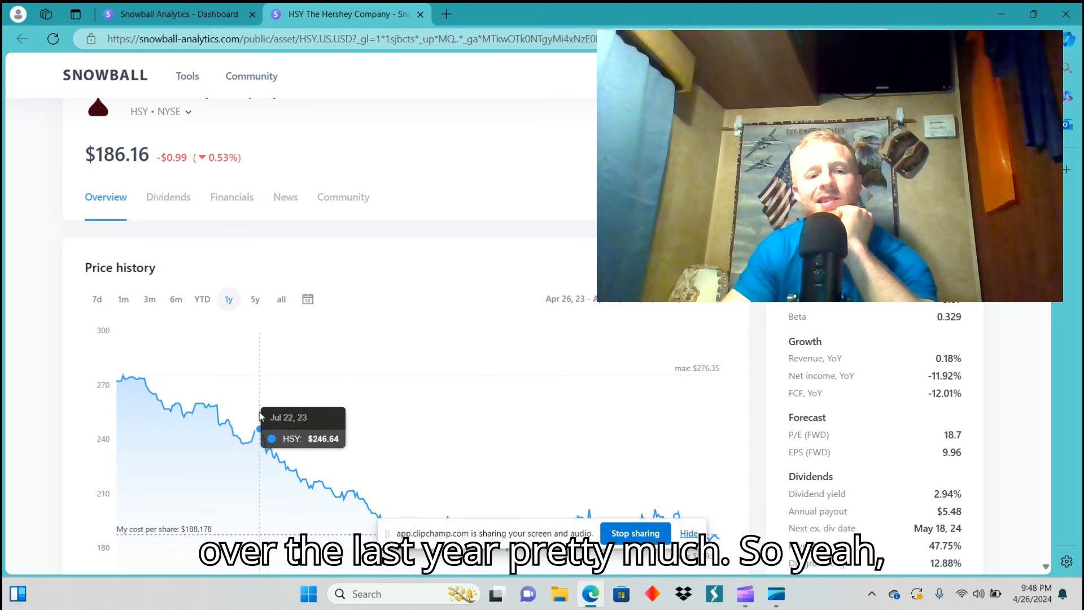
scroll(down, 3)
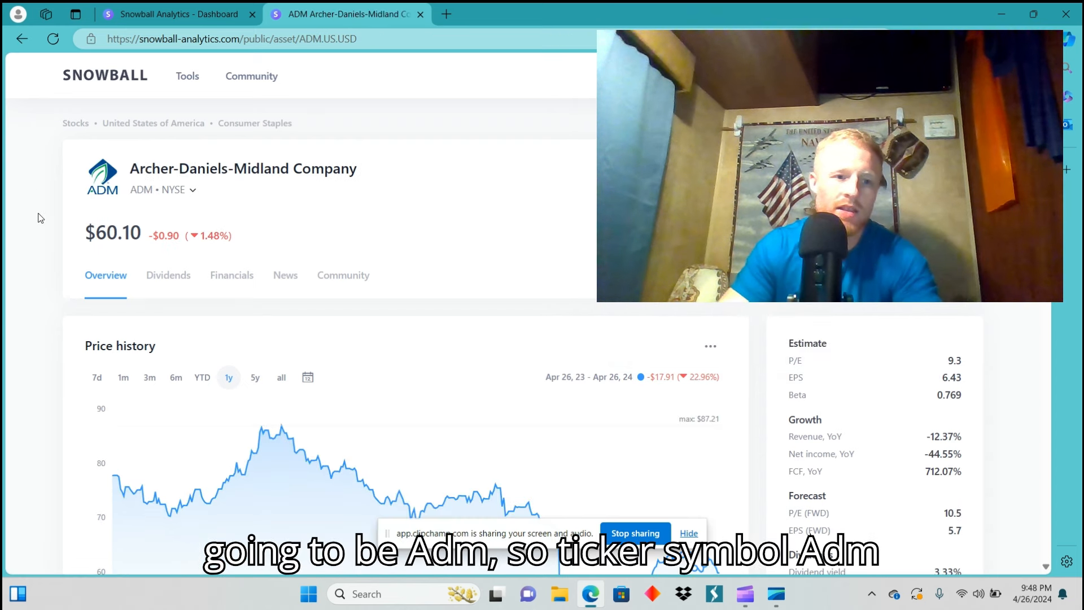
mouse_move(546, 232)
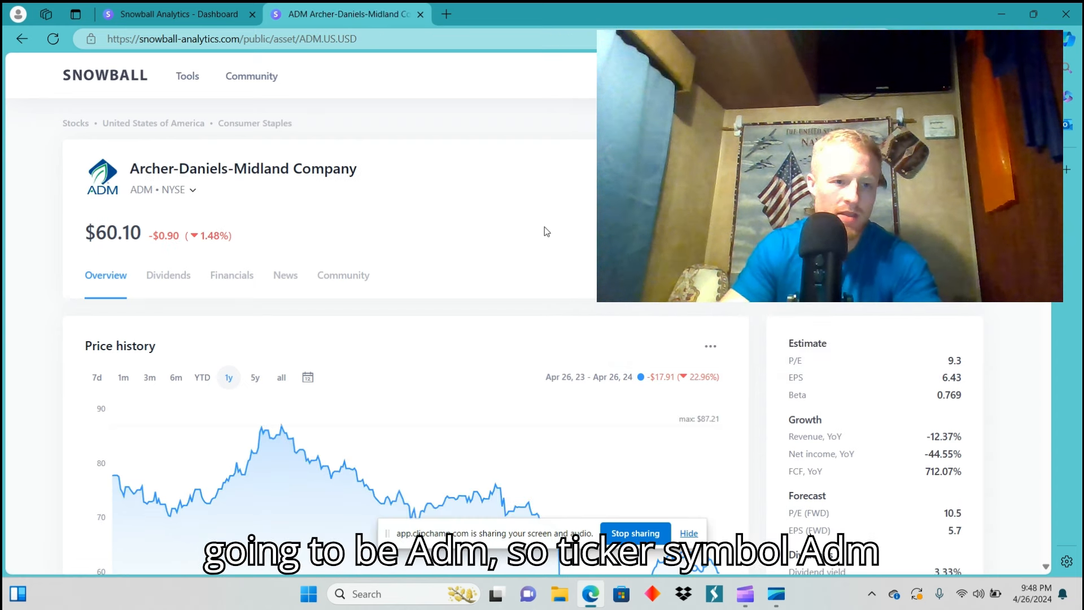
- Cycle ADM's price chart through all-time and 5y, ending on the 1y range
scroll(down, 3)
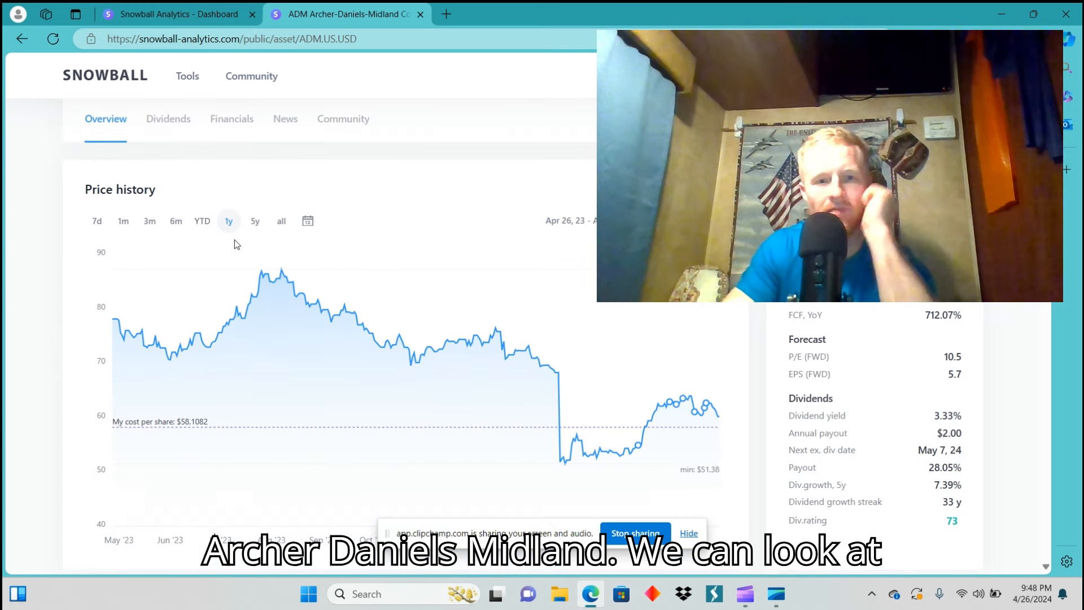
click(281, 220)
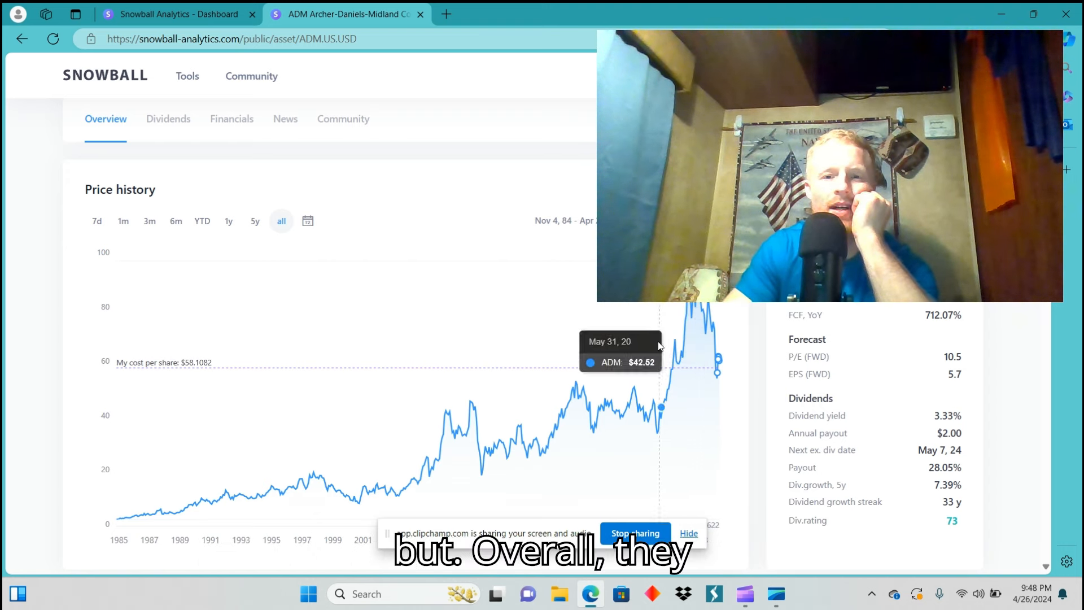
mouse_move(261, 226)
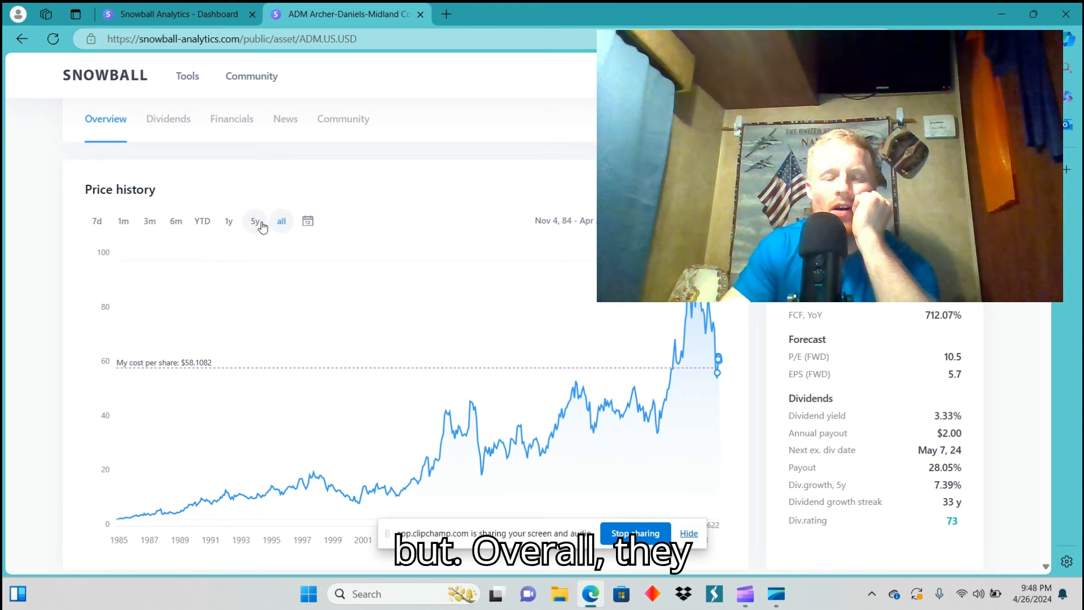
click(255, 220)
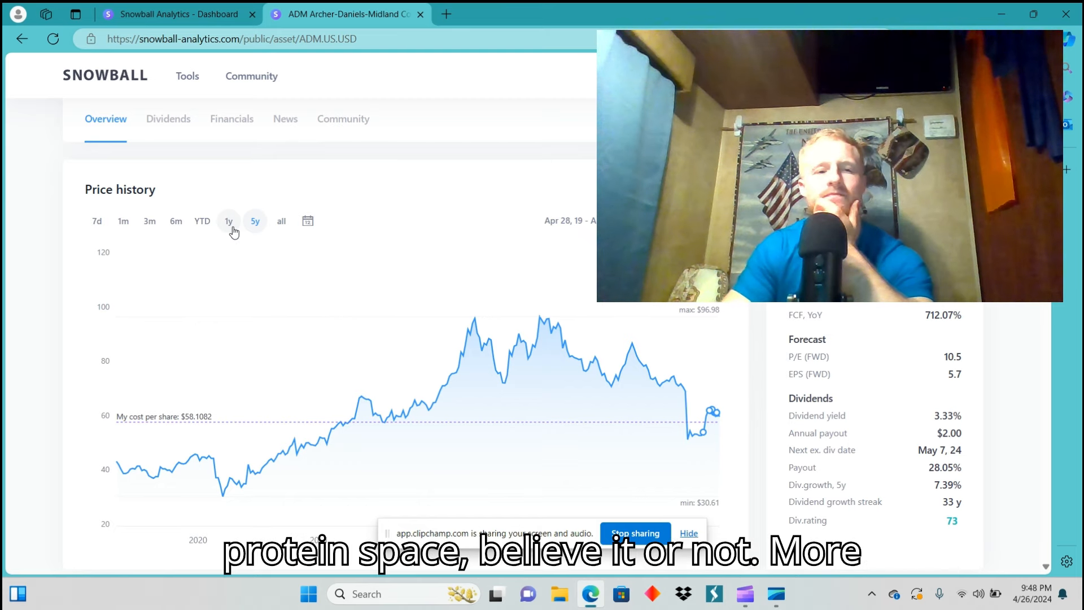
click(228, 221)
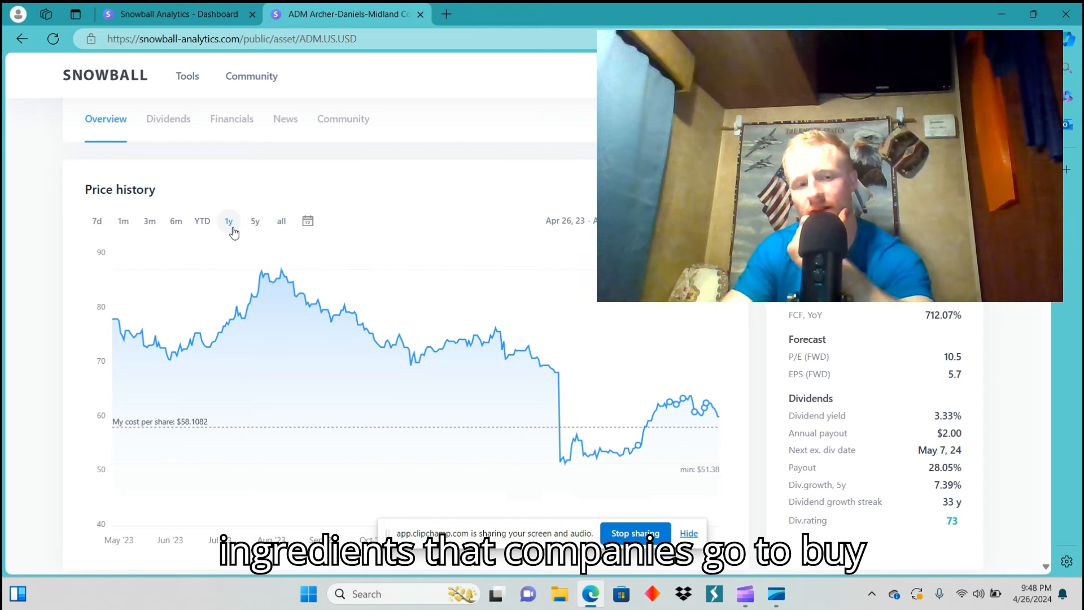
mouse_move(283, 275)
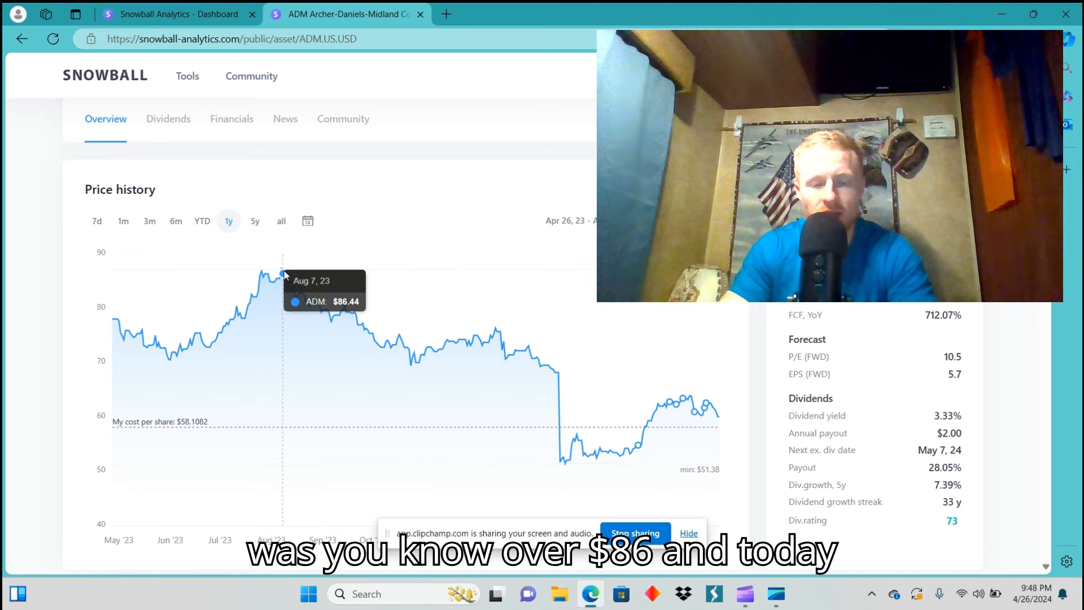
scroll(up, 3)
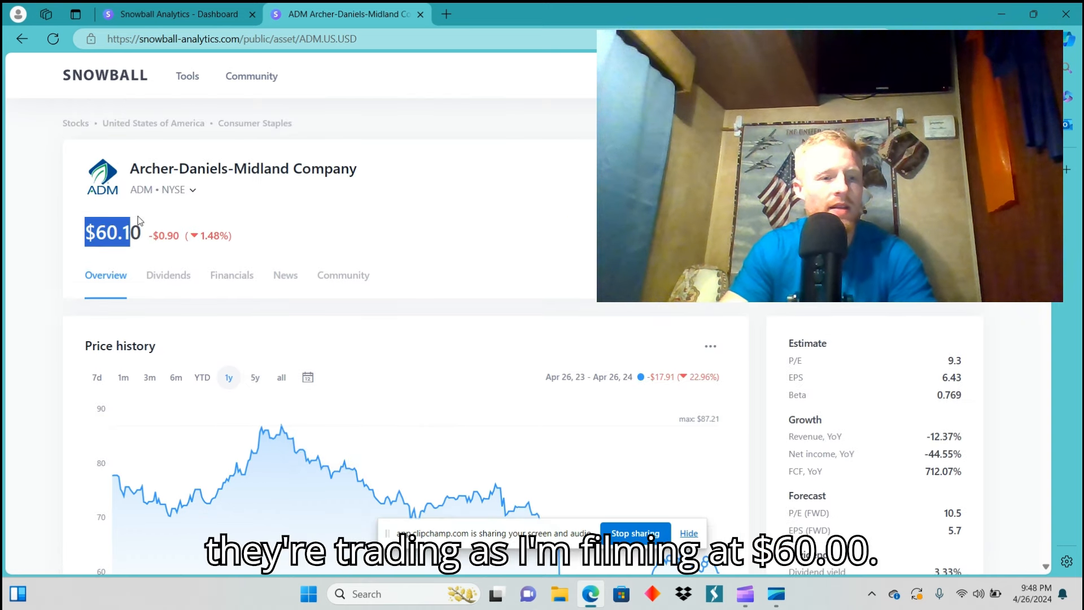
scroll(down, 3)
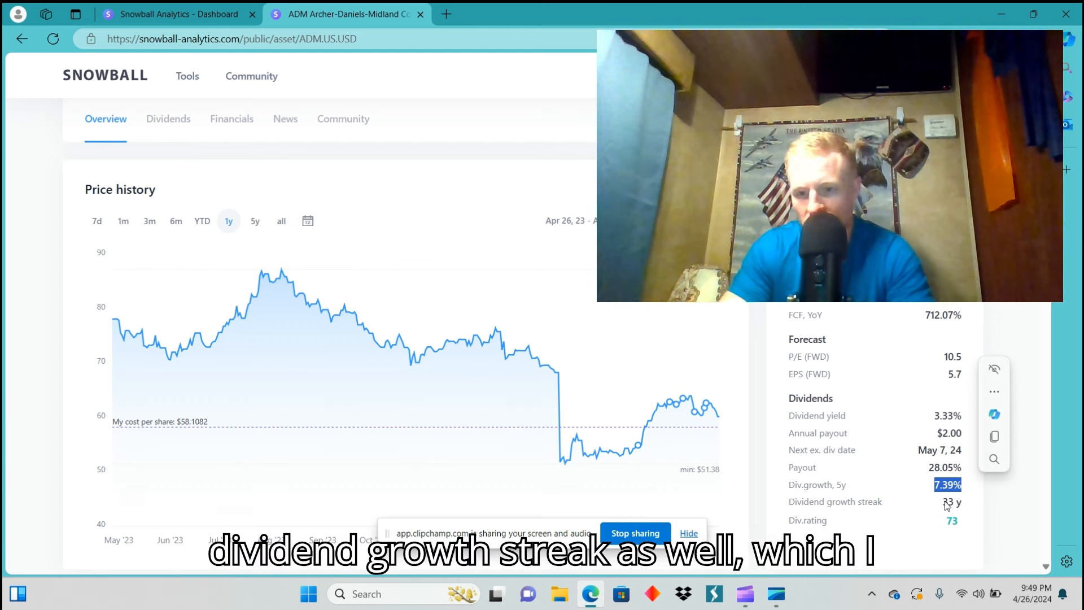
scroll(down, 3)
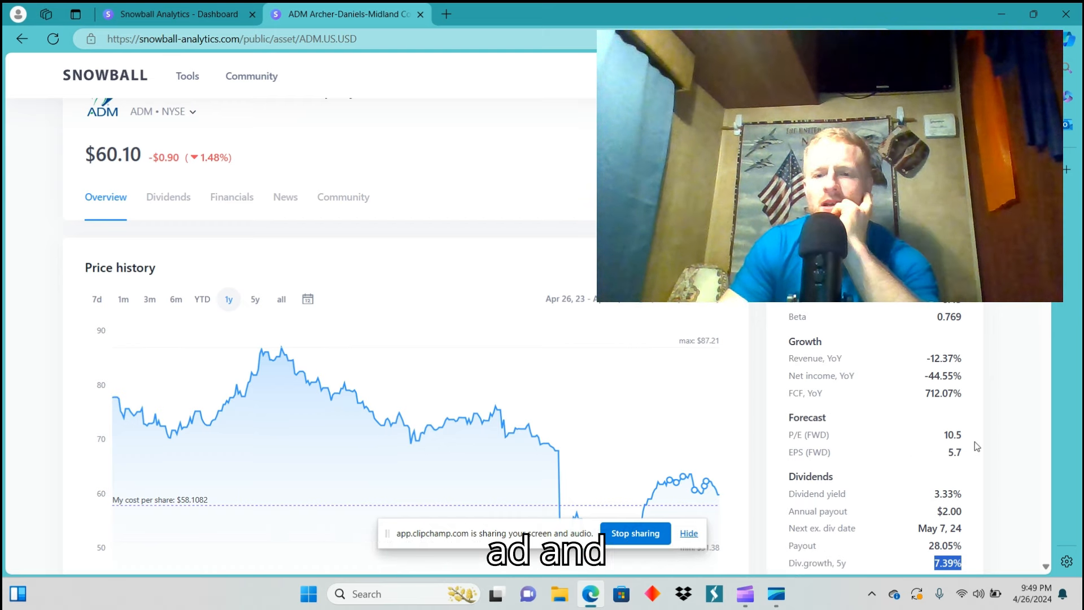
mouse_move(958, 419)
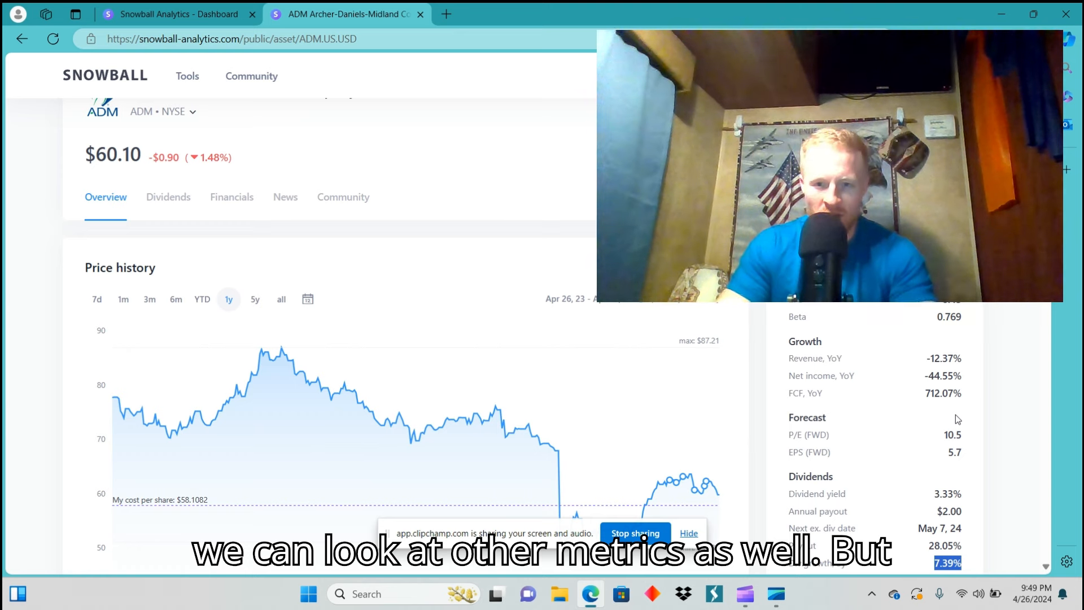
scroll(down, 3)
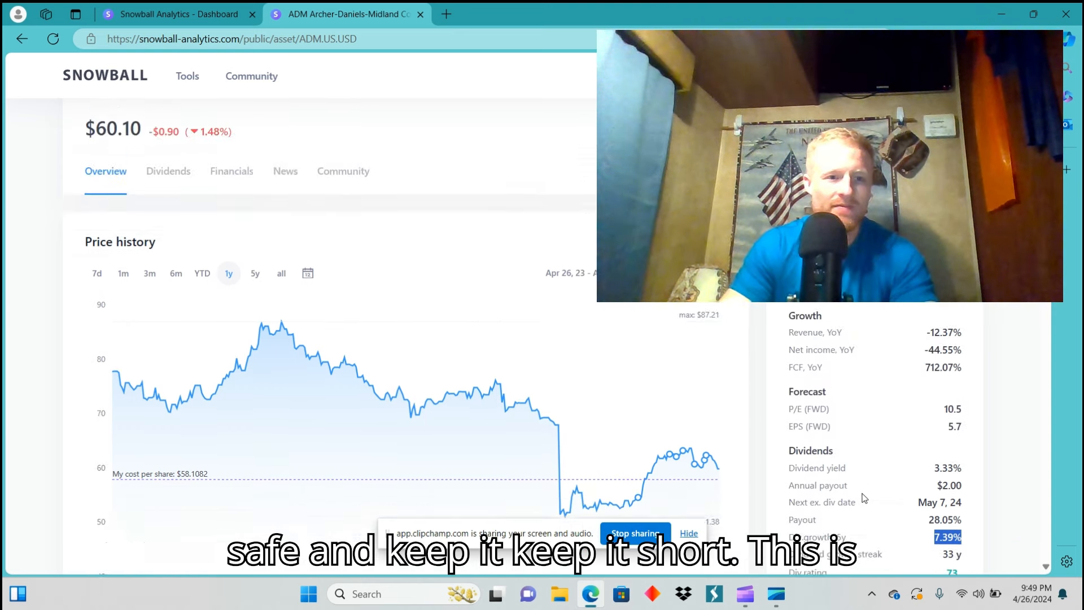
scroll(down, 3)
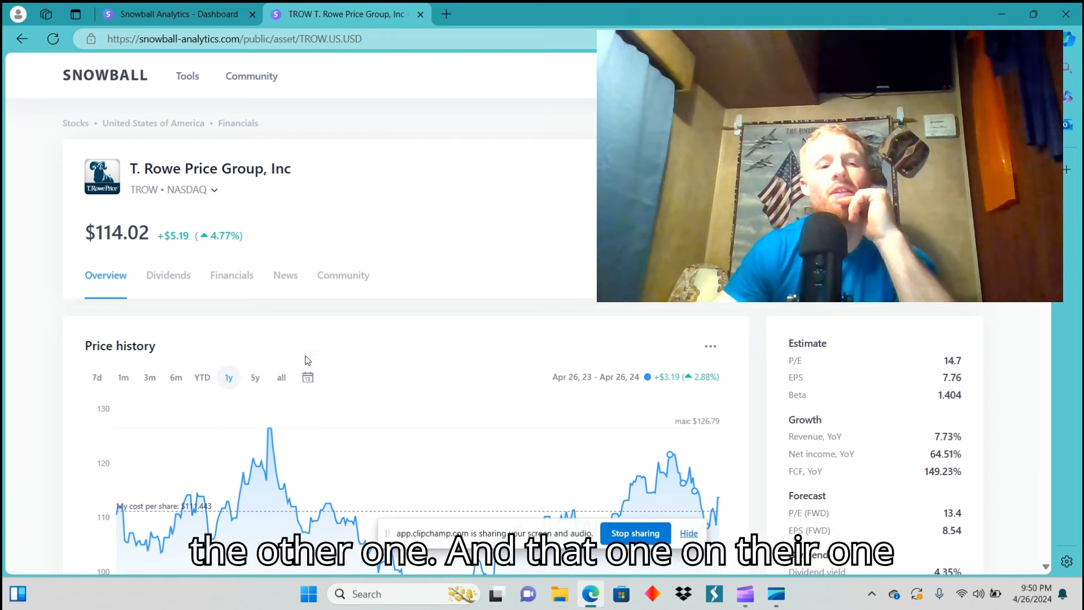
- Widen the TROW price chart to 5y, showing the peak near $220 in 2021
scroll(down, 3)
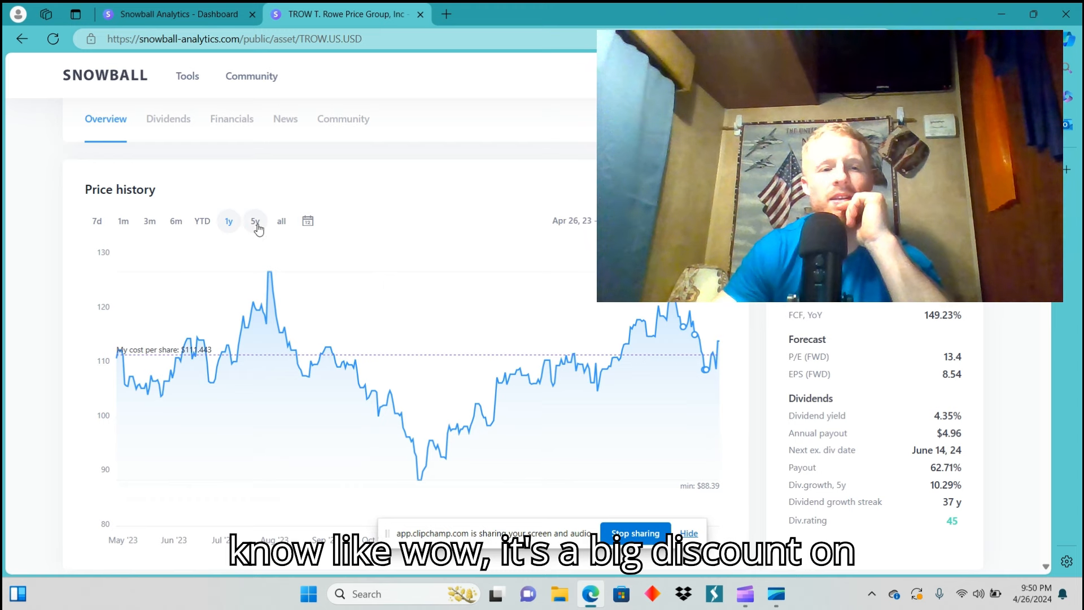
click(255, 221)
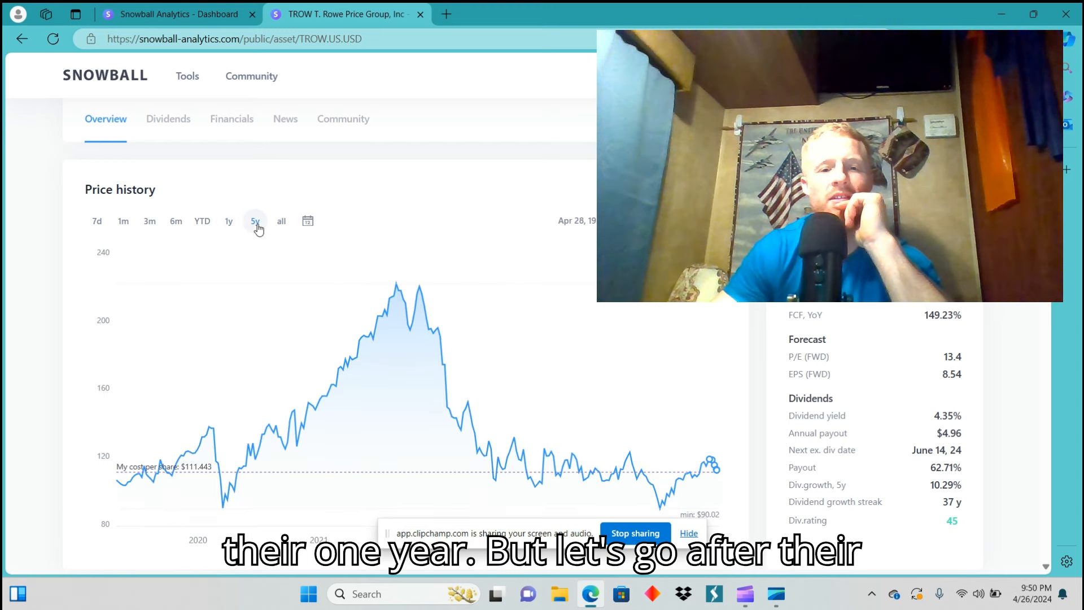
mouse_move(421, 277)
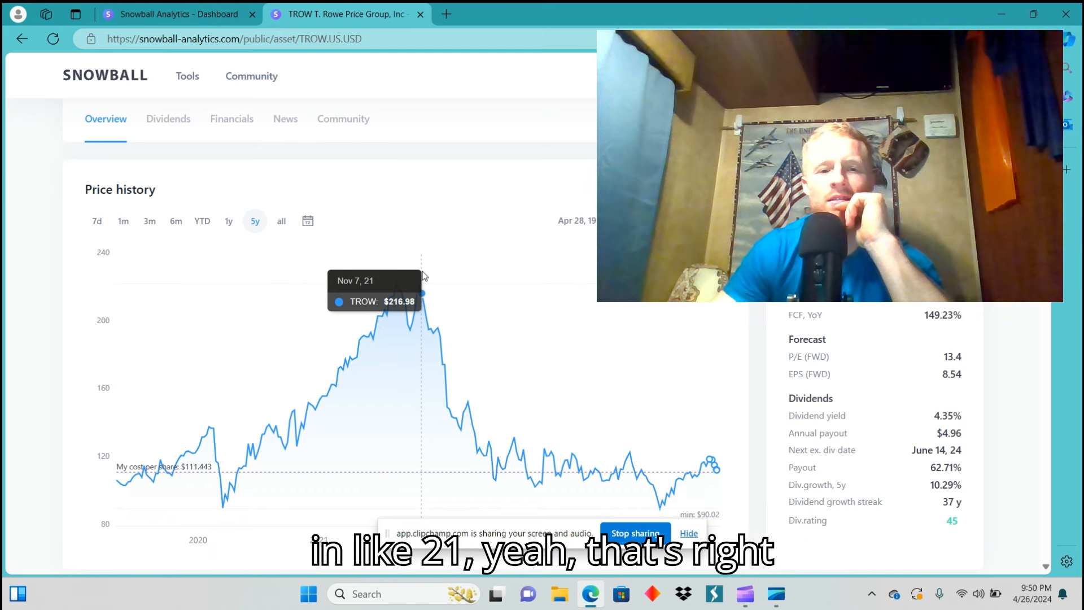
mouse_move(406, 287)
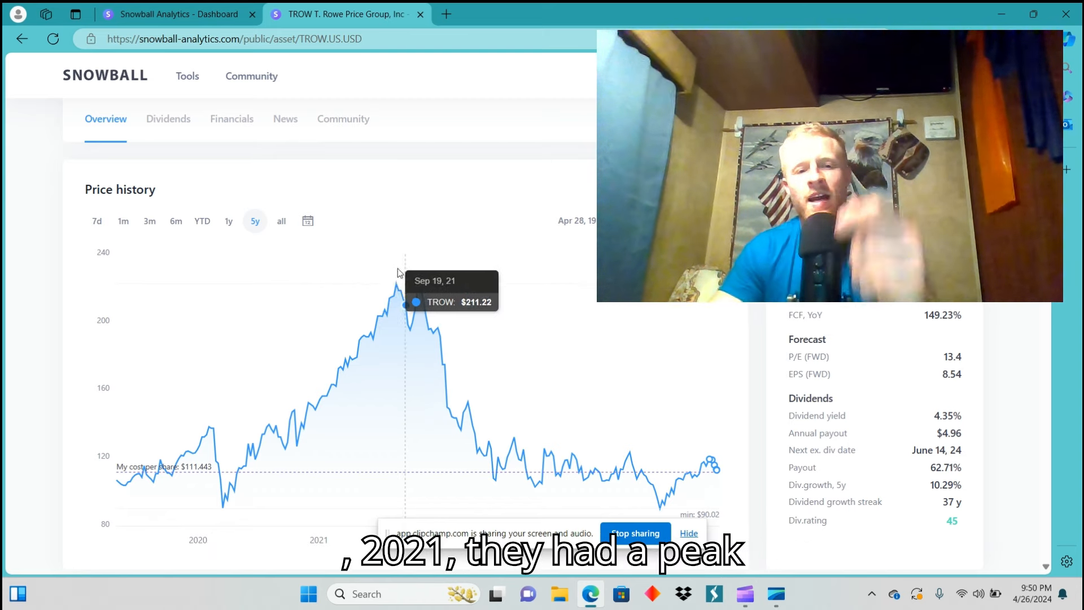
mouse_move(395, 284)
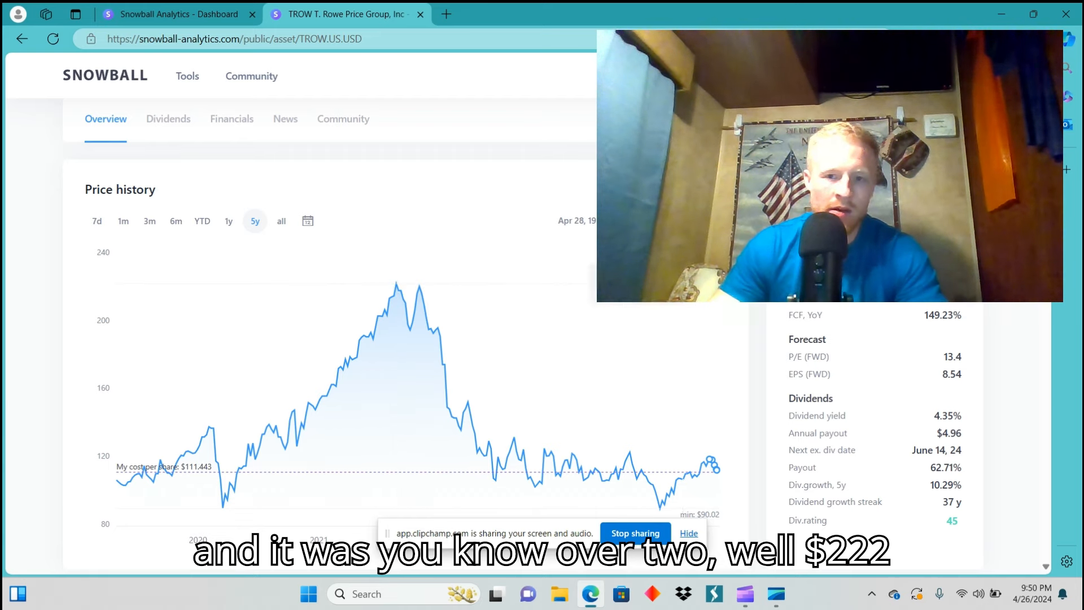
scroll(down, 3)
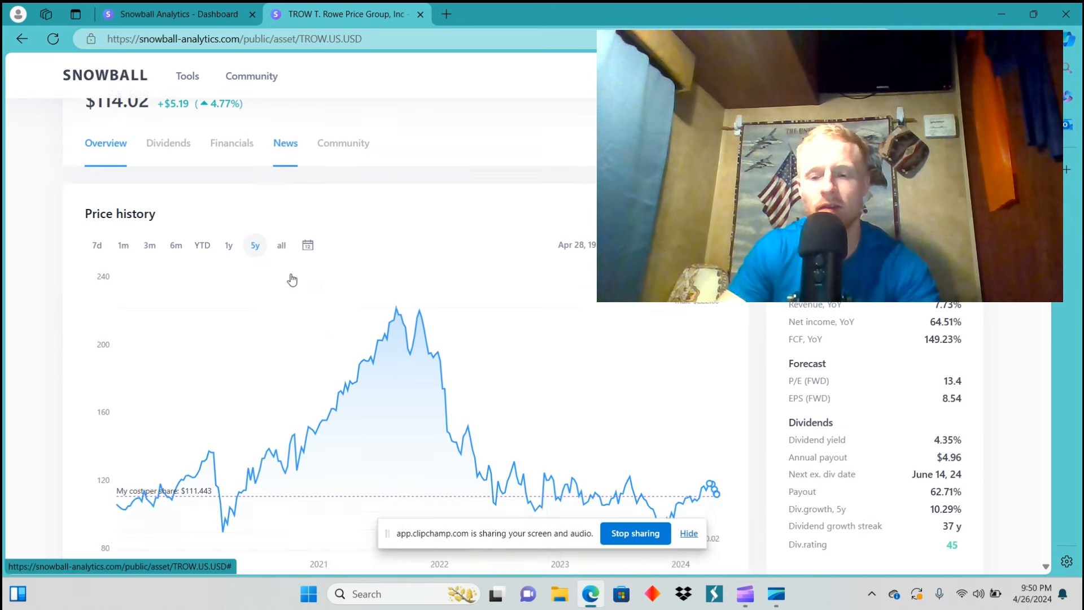
scroll(down, 3)
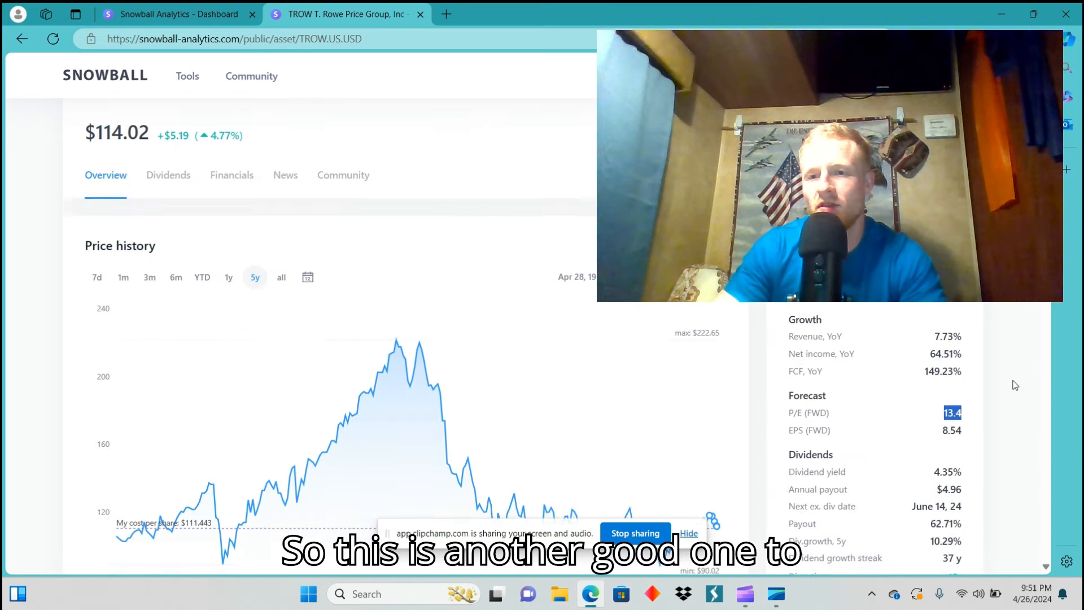
scroll(down, 3)
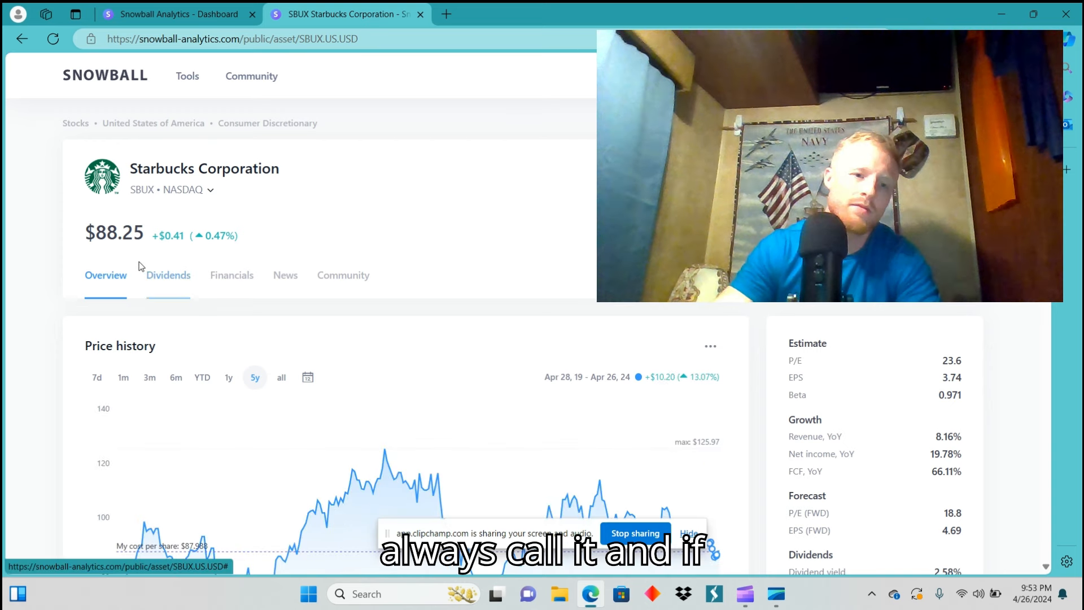
scroll(down, 3)
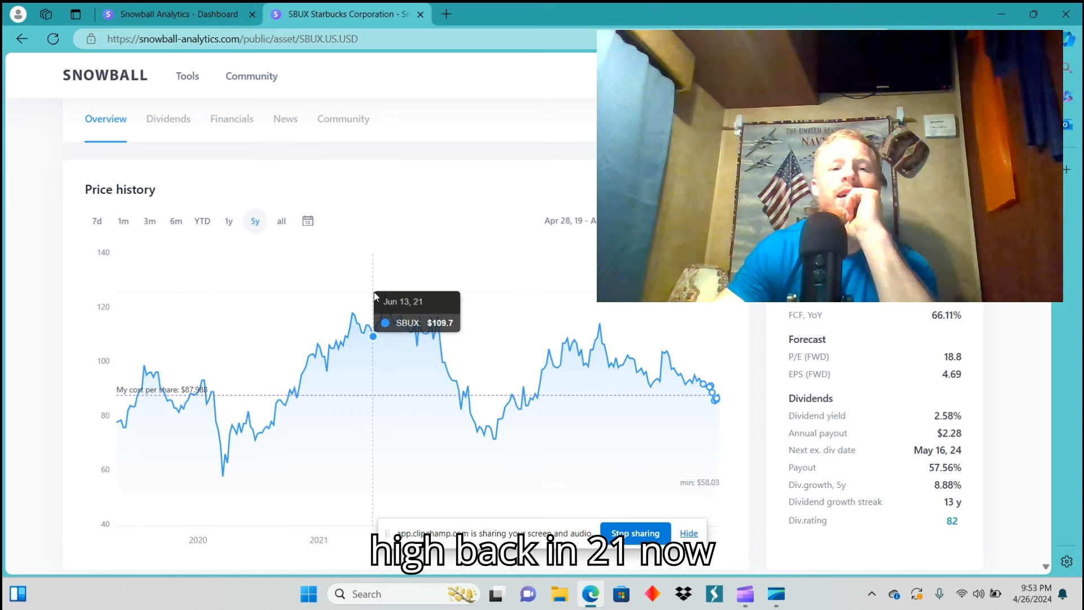
mouse_move(560, 380)
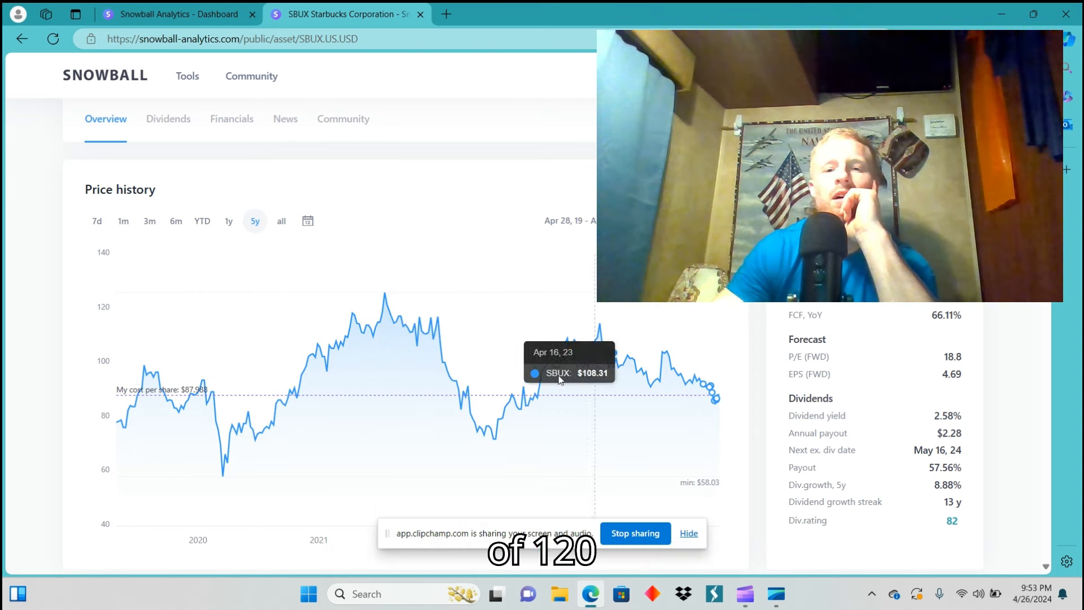
mouse_move(274, 317)
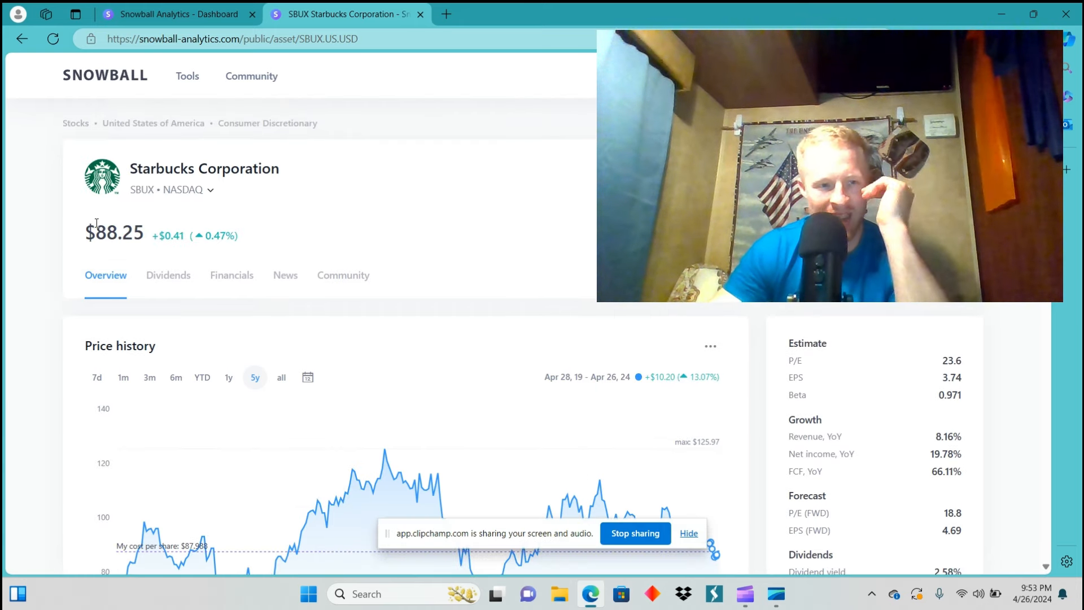
scroll(down, 3)
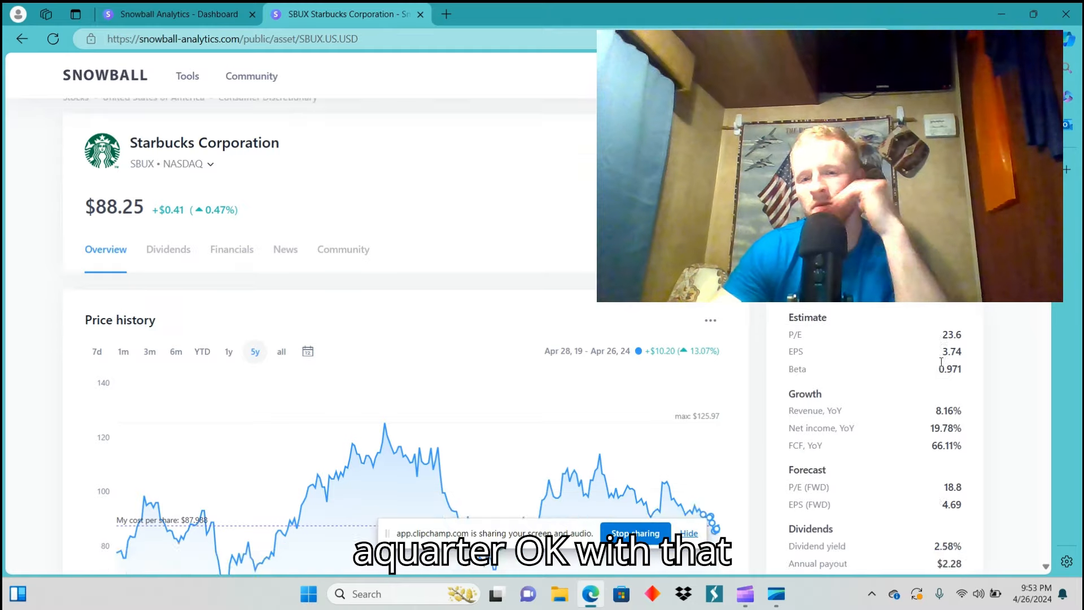
scroll(down, 3)
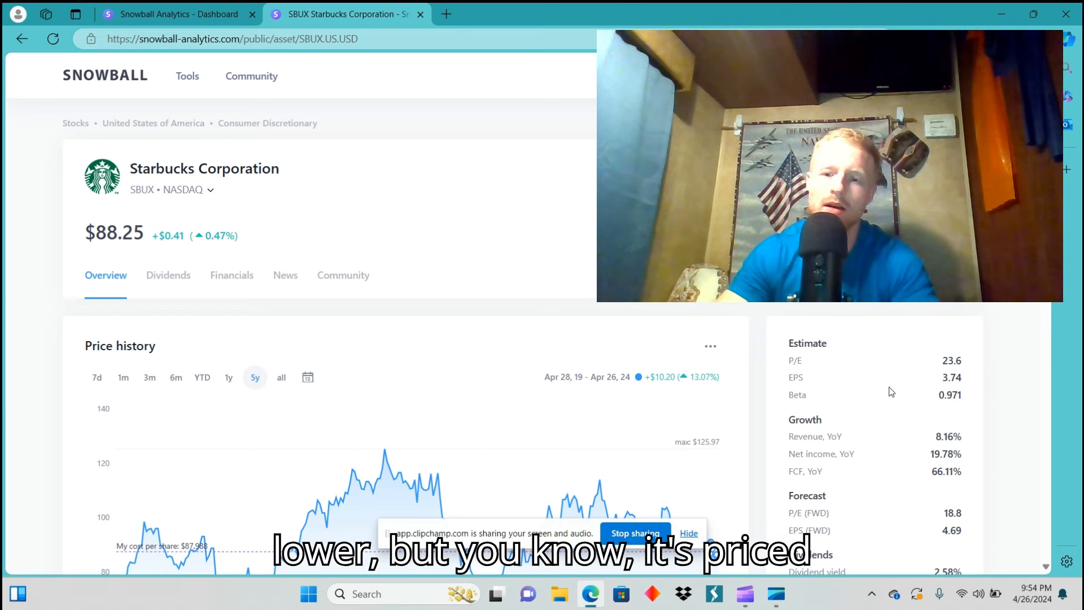
mouse_move(883, 395)
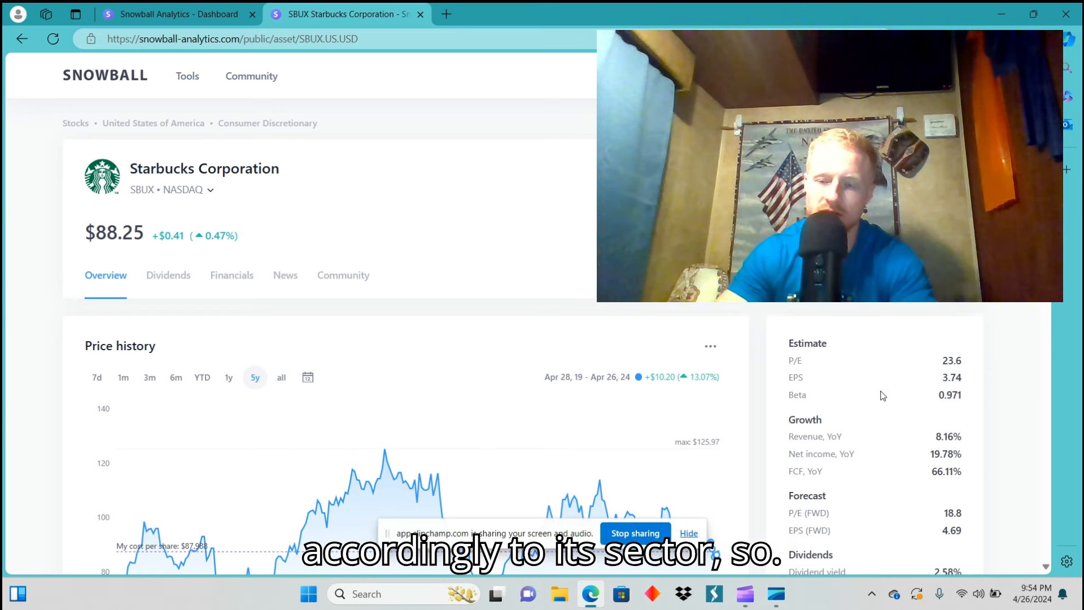
scroll(down, 3)
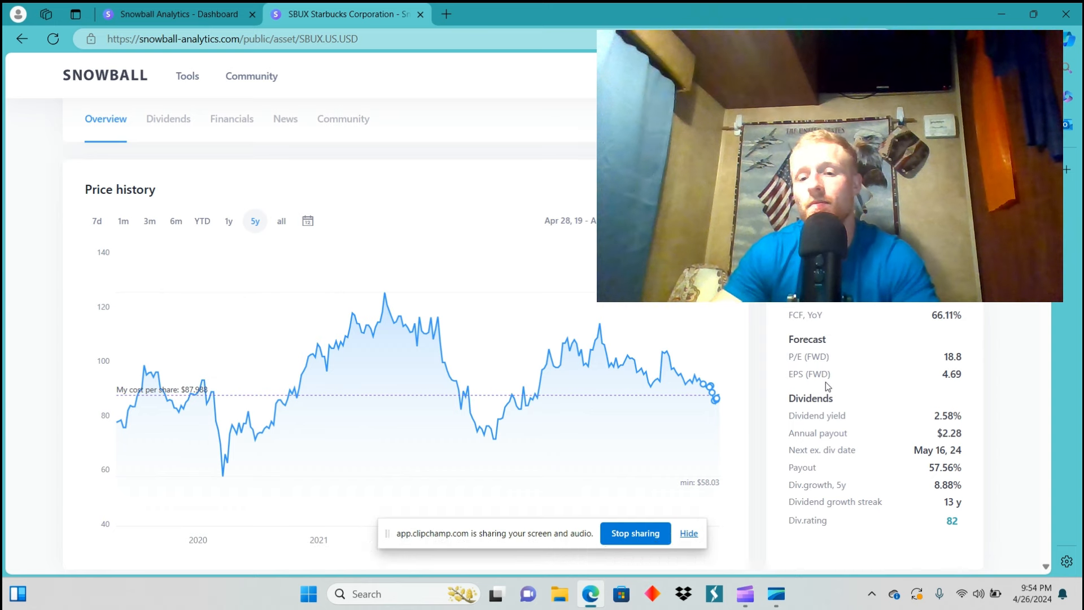
scroll(down, 3)
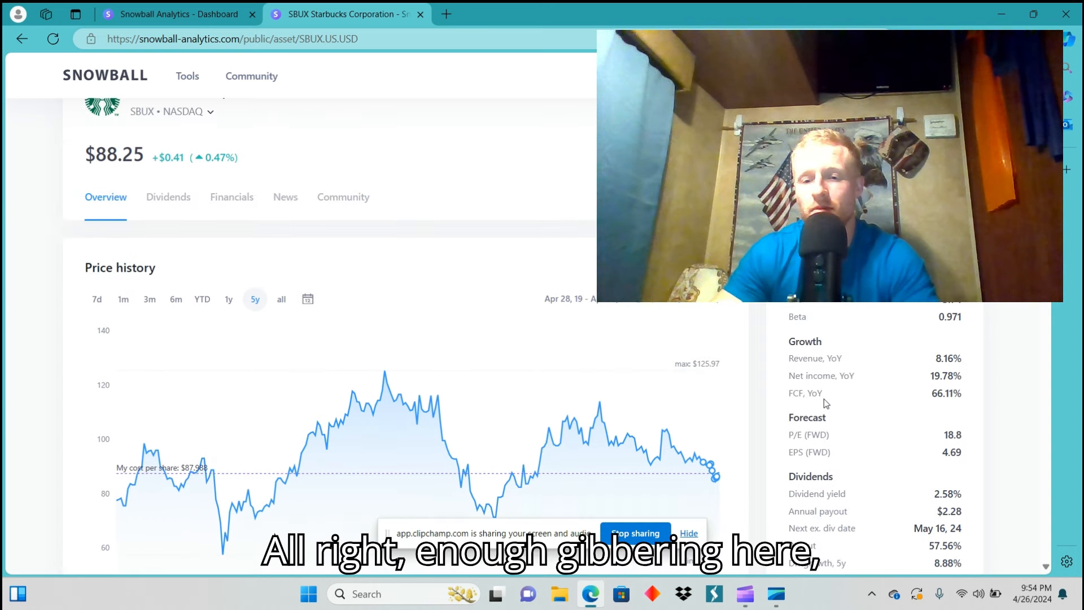
scroll(down, 3)
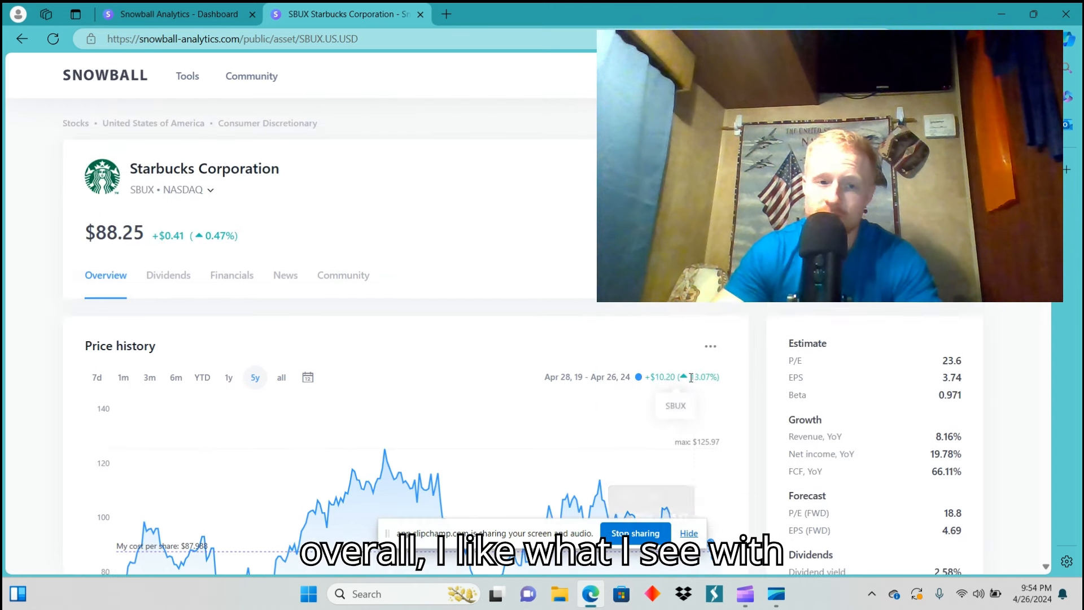
- Check the Starbucks position of 9.826 shares worth $867.14, then return to the chart
scroll(down, 3)
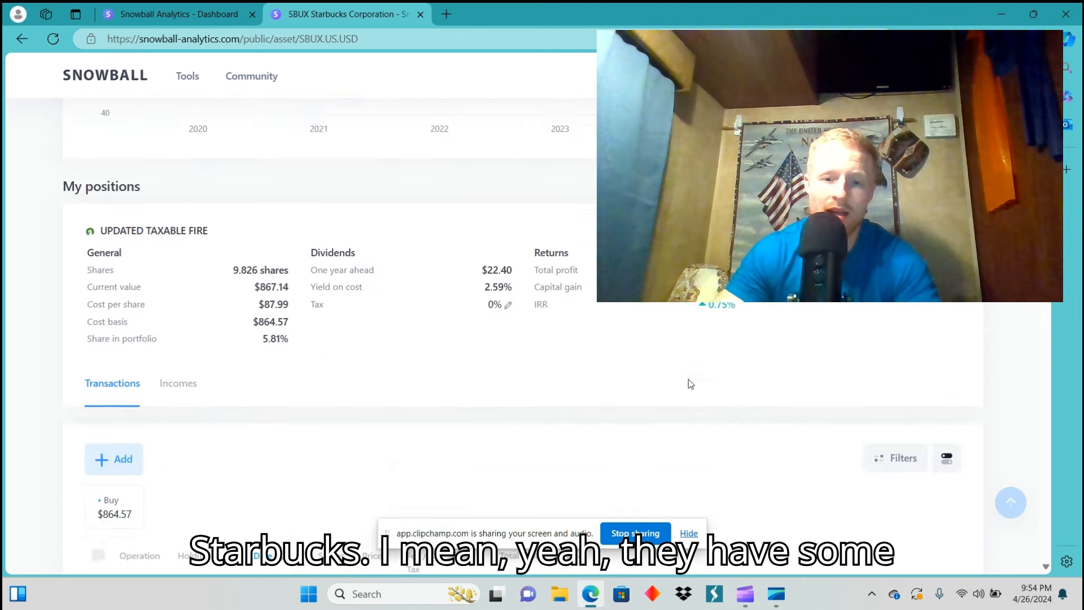
scroll(down, 3)
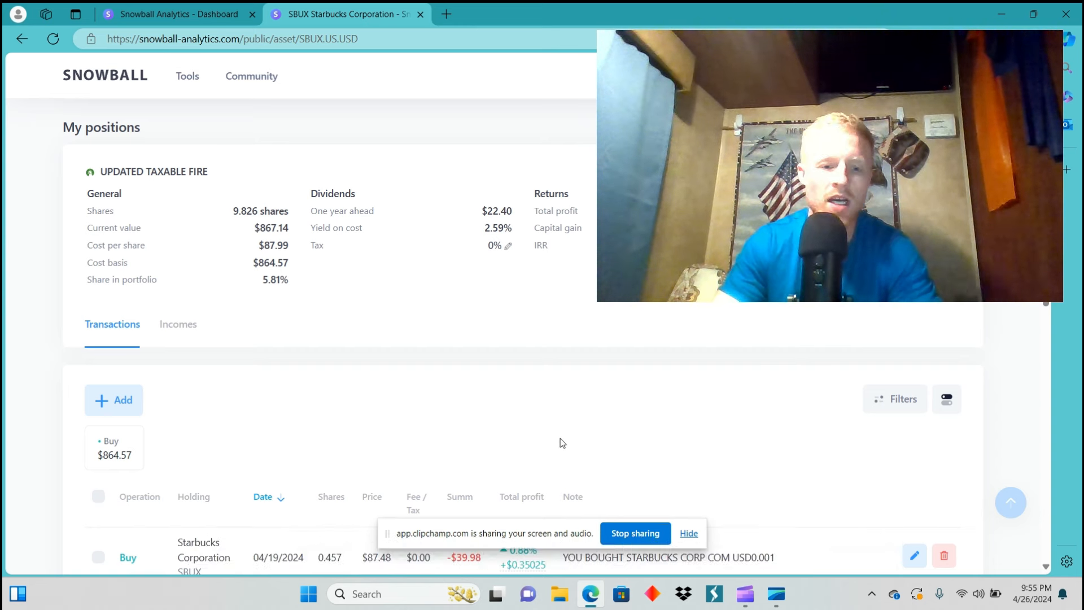
scroll(up, 3)
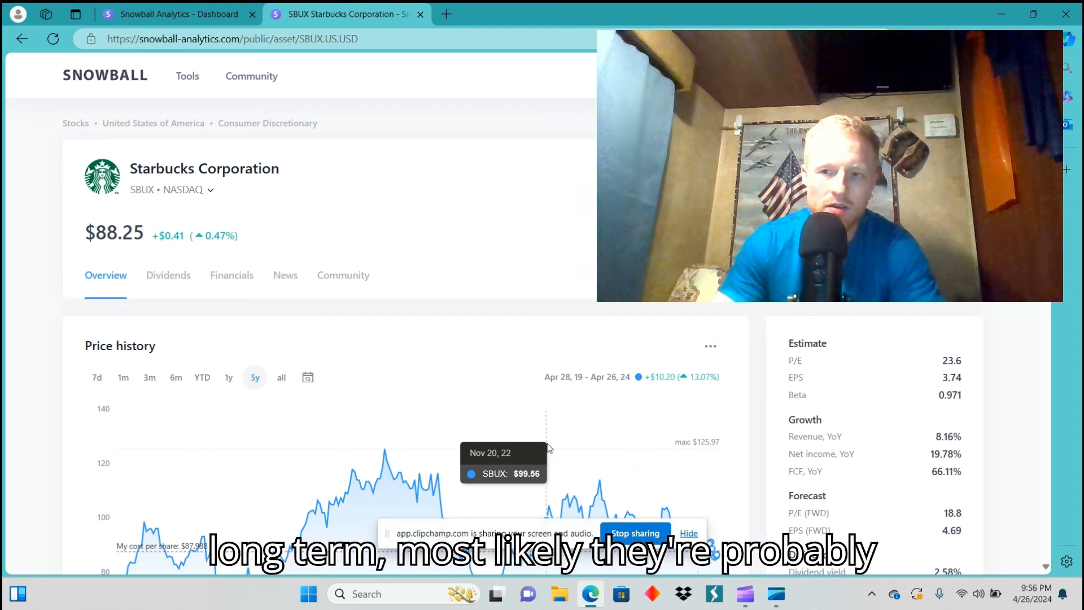
mouse_move(544, 266)
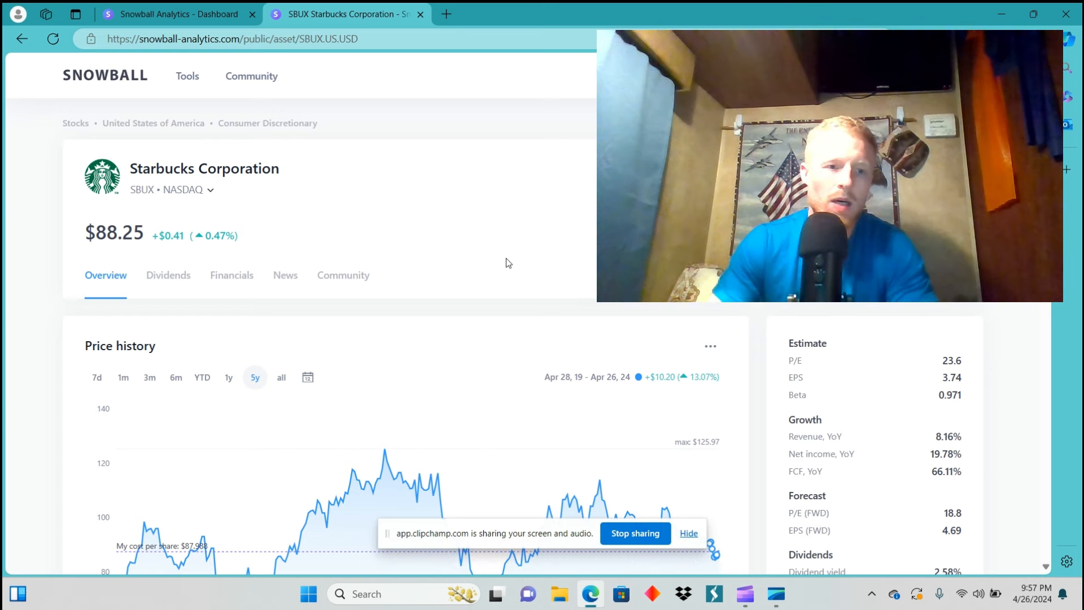
scroll(down, 3)
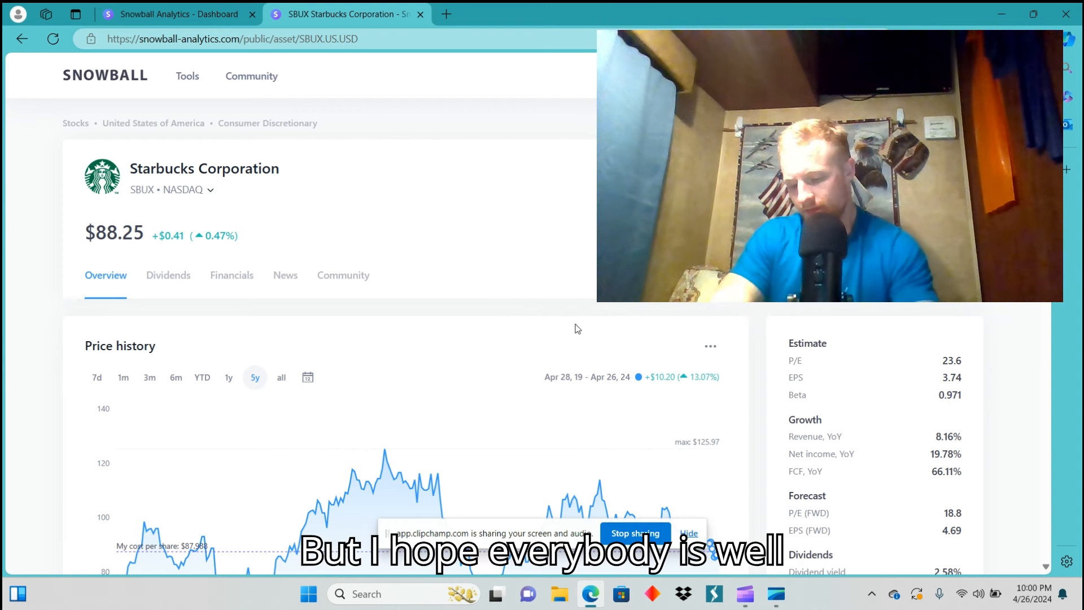
mouse_move(252, 76)
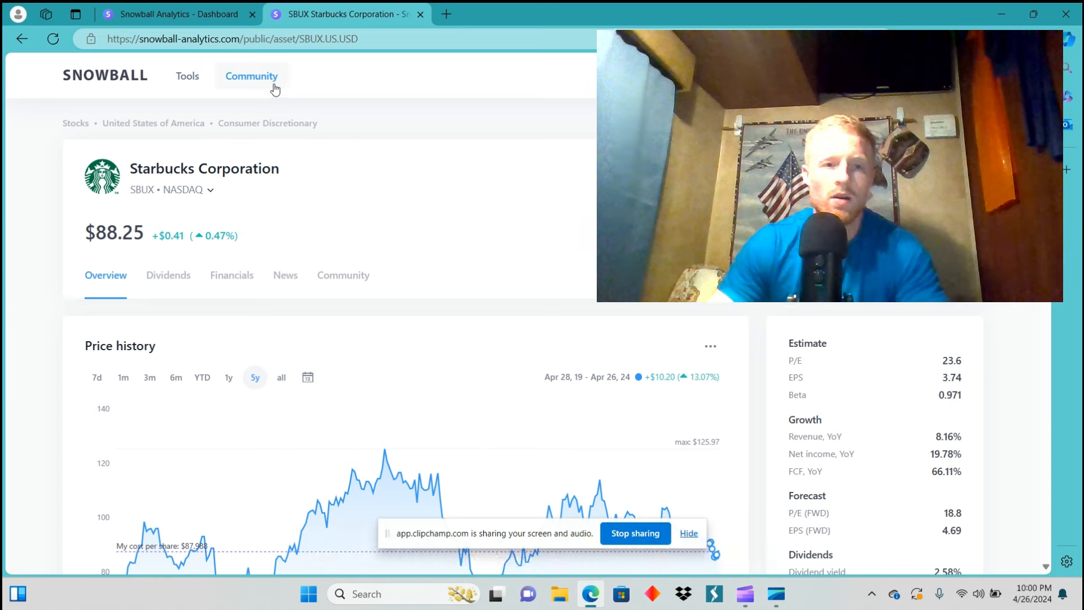